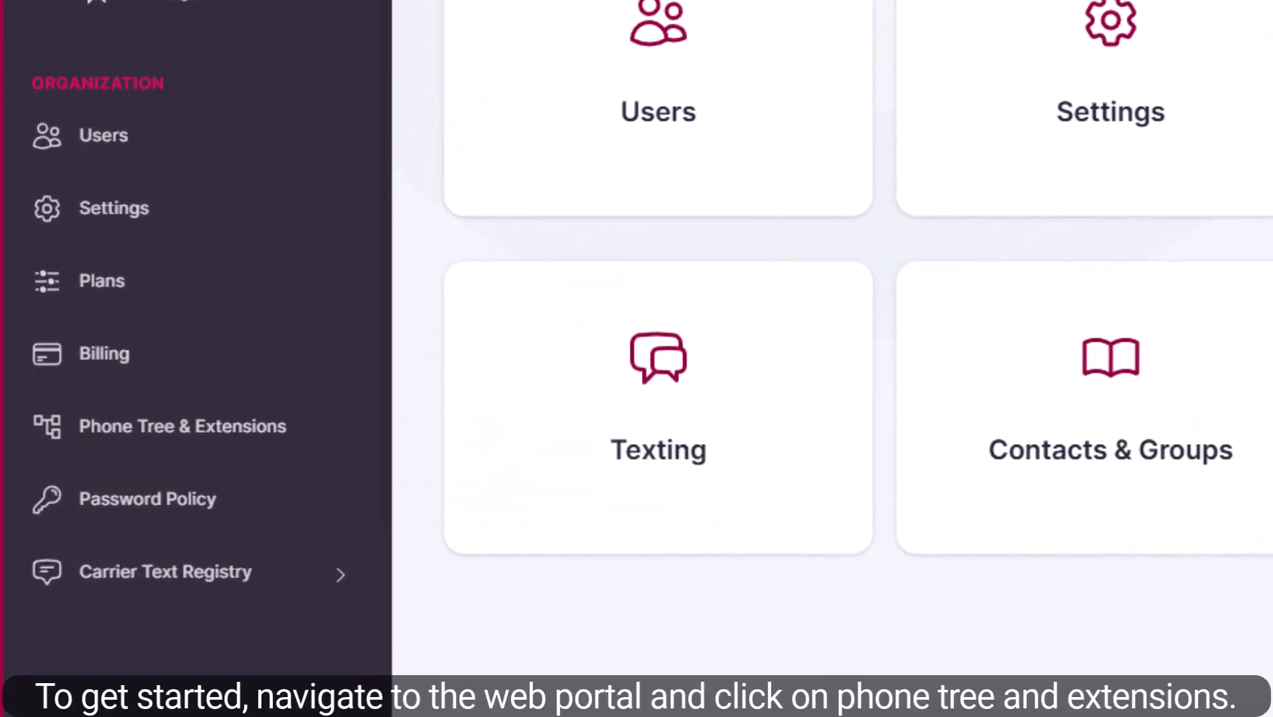
Go to Phone Tree & Extensions and open the Business Hours profile for editing.
left_click(181, 426)
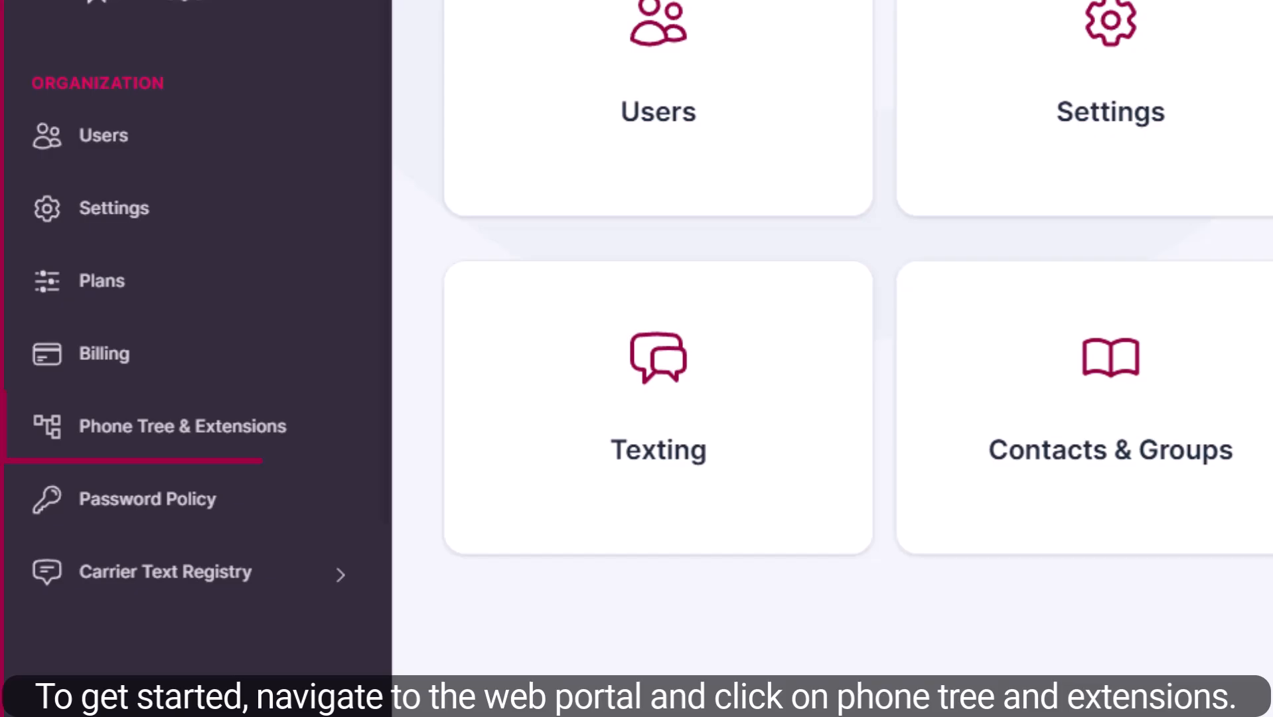
left_click(182, 426)
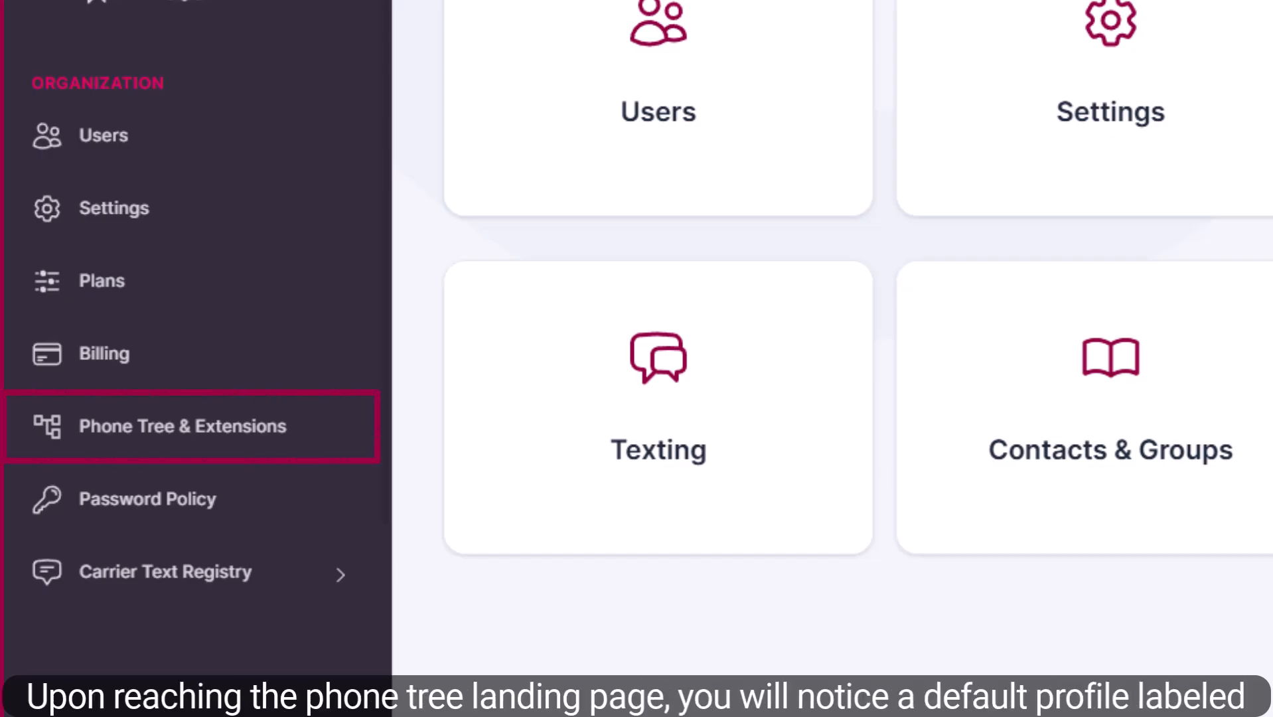
left_click(184, 427)
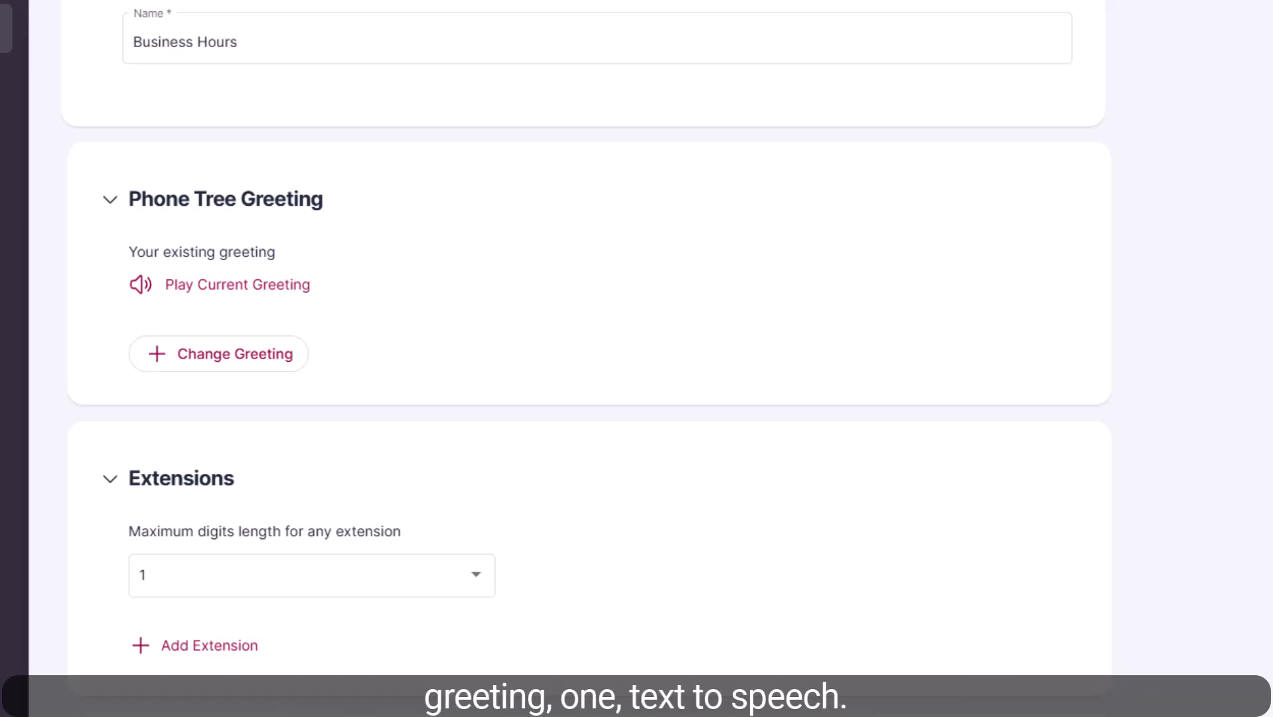
List the greeting change options: text to speech, recording, or uploading audio.
left_click(218, 354)
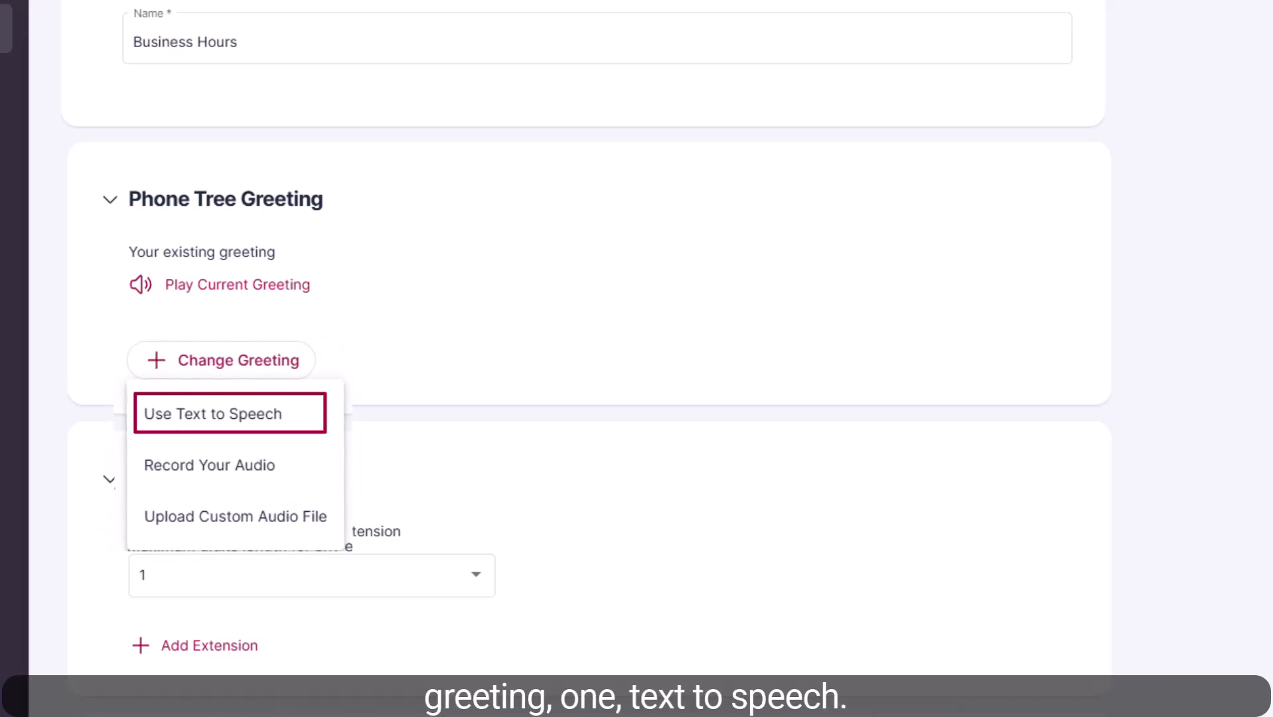
mouse_move(209, 465)
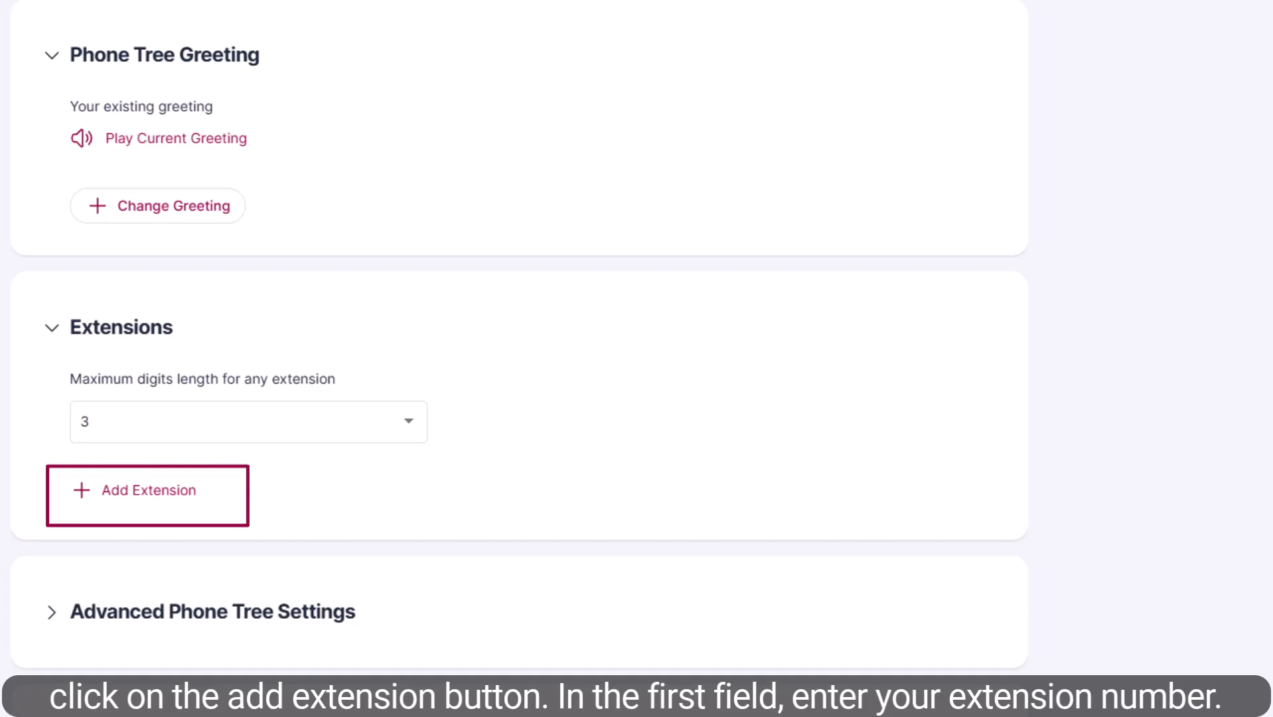
Add extension 100 'Billing' ringing a single iPlum number with user voicemail.
left_click(148, 490)
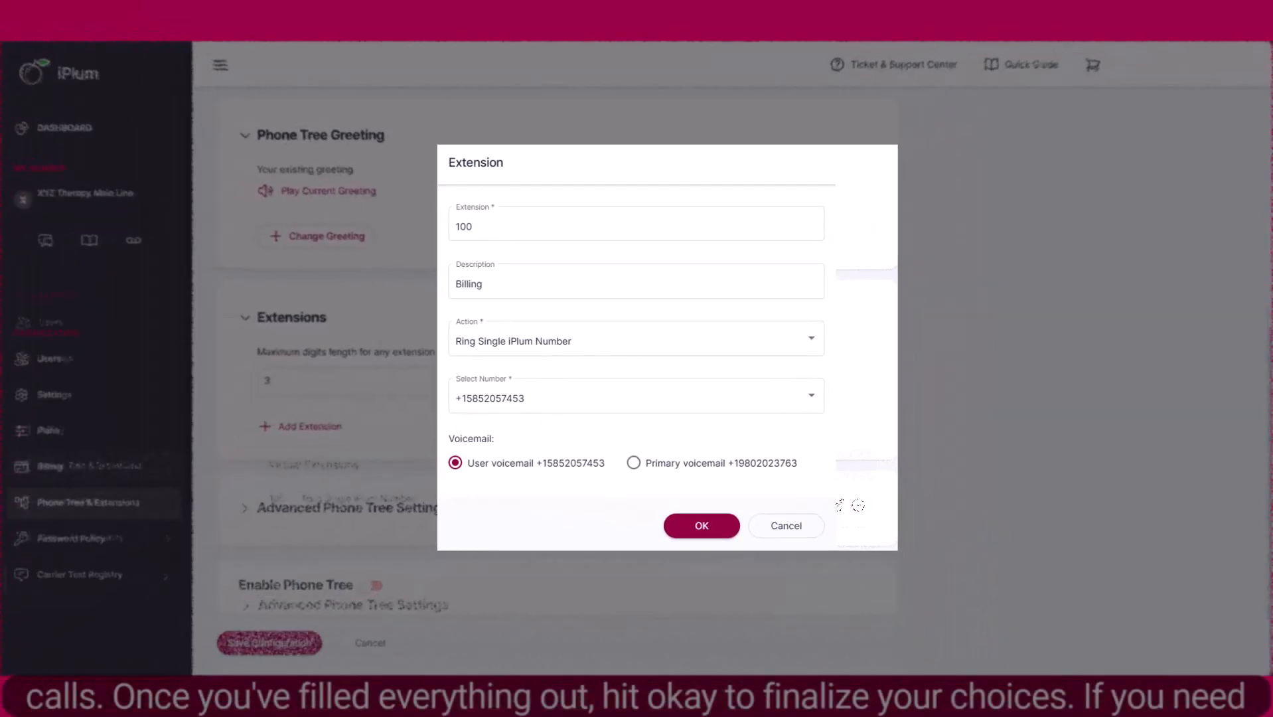
left_click(701, 526)
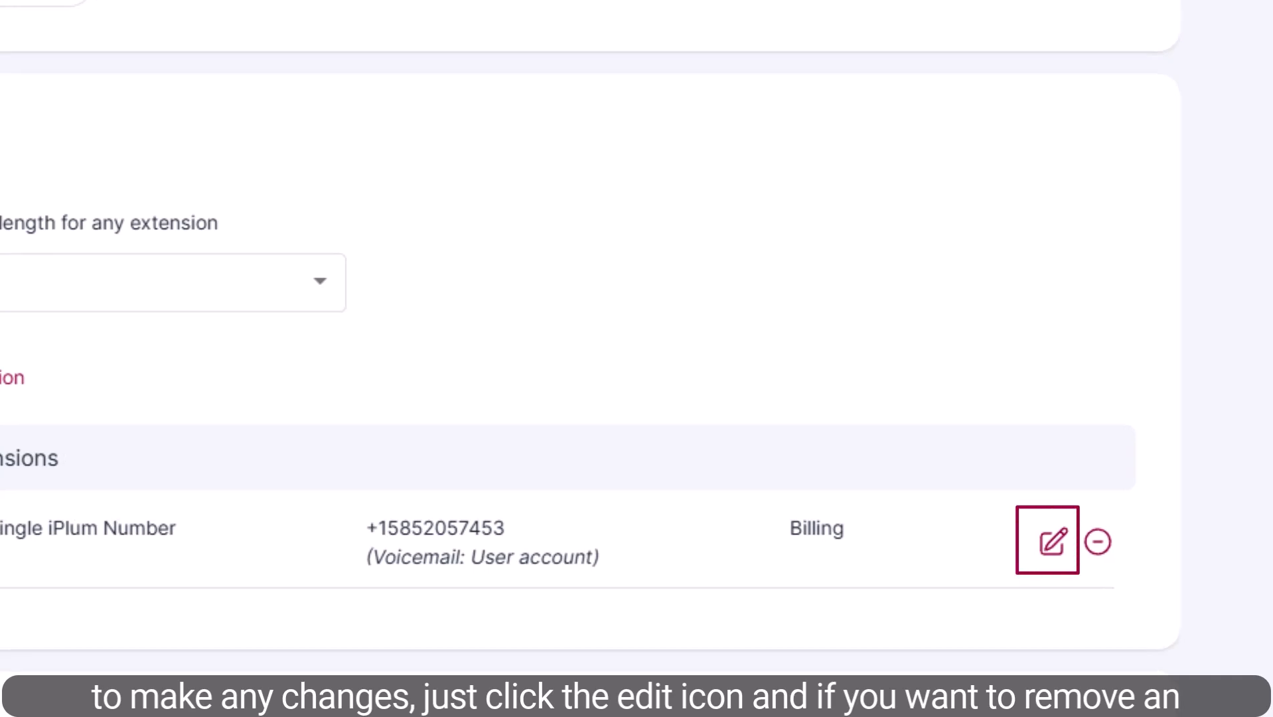
mouse_move(1100, 540)
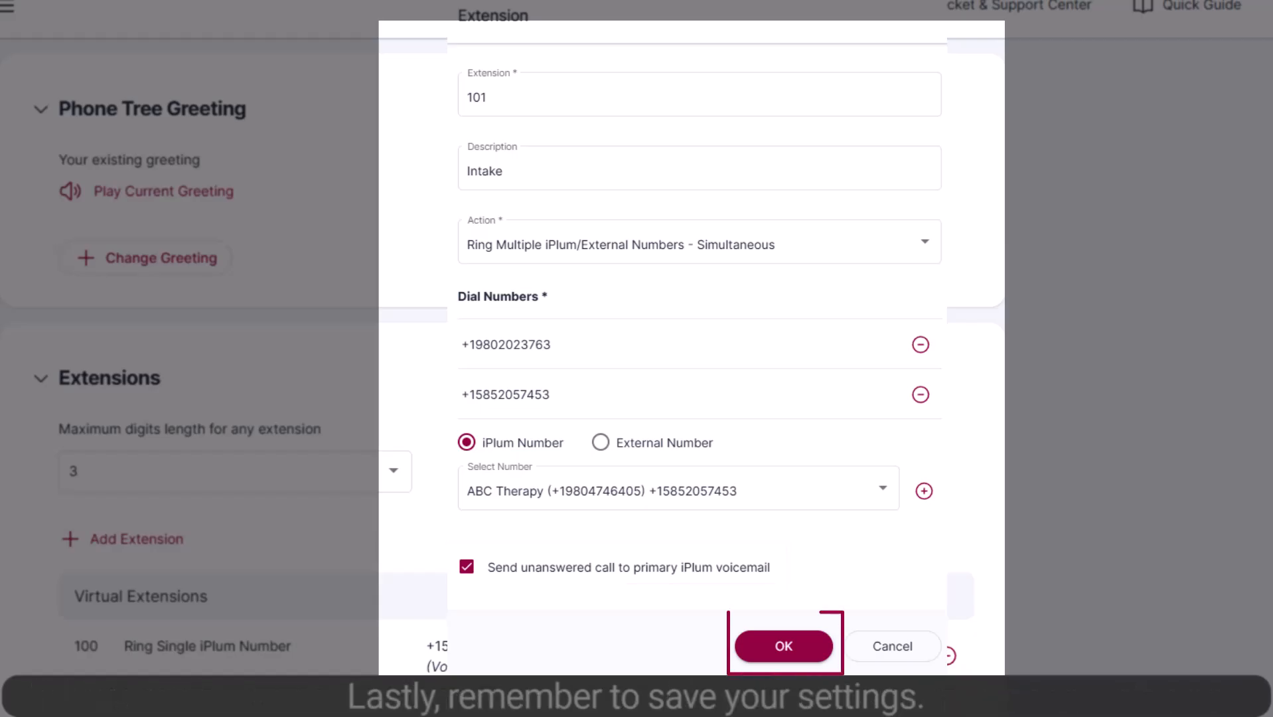
Confirm extension 101 'Intake' ringing two numbers and enable the phone tree.
left_click(783, 646)
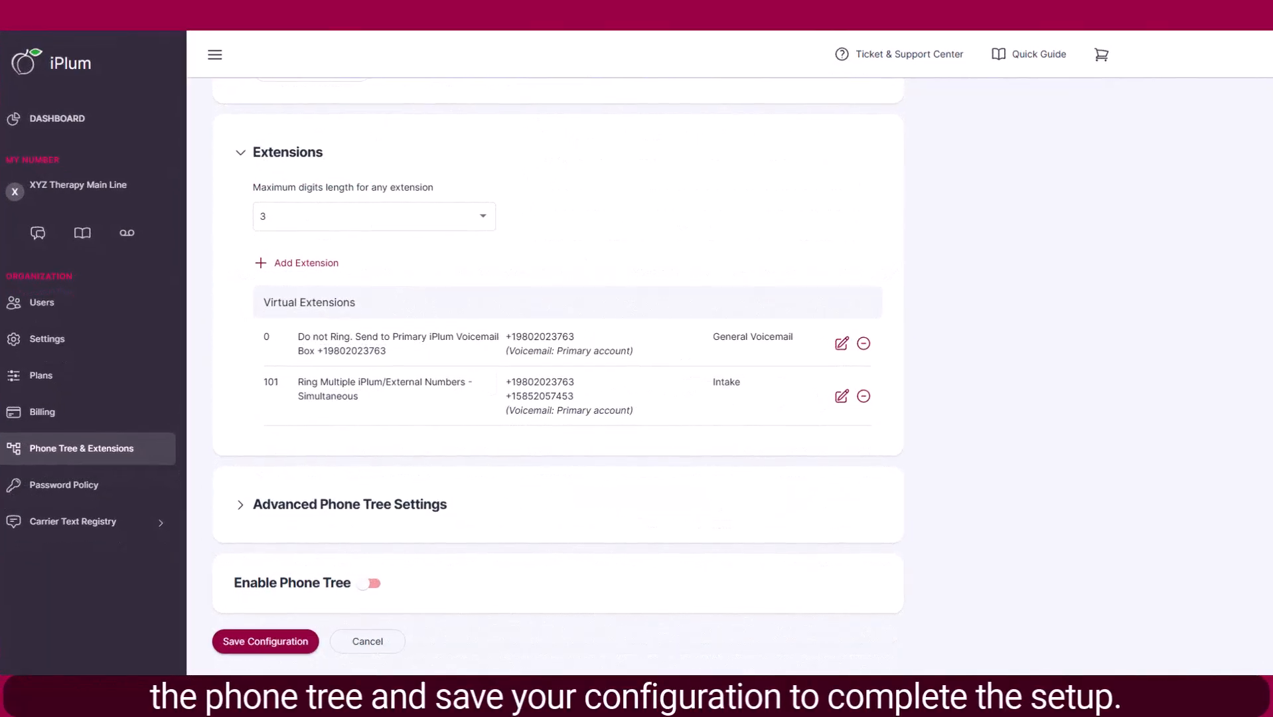
left_click(370, 583)
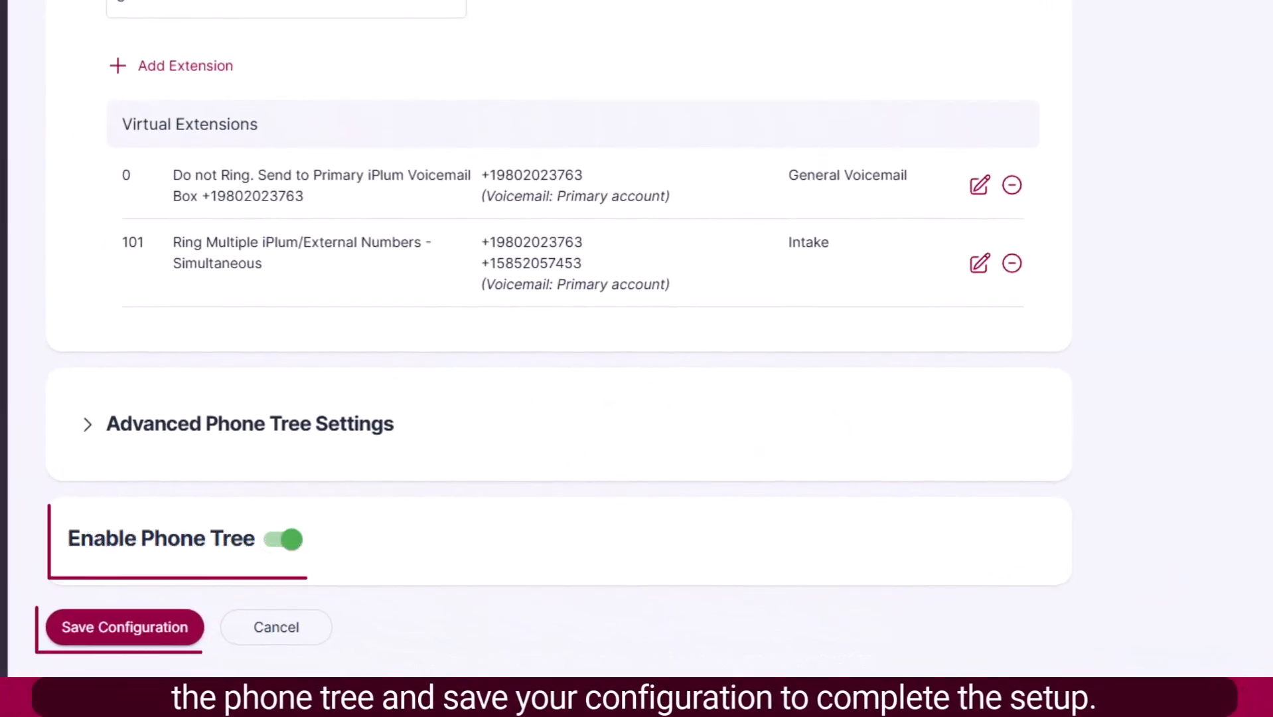